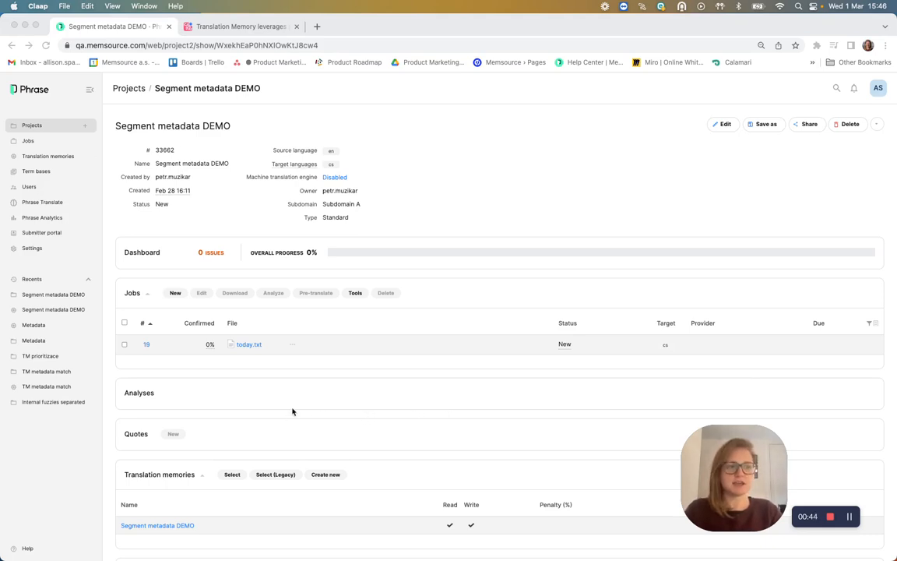
mouse_move(284, 408)
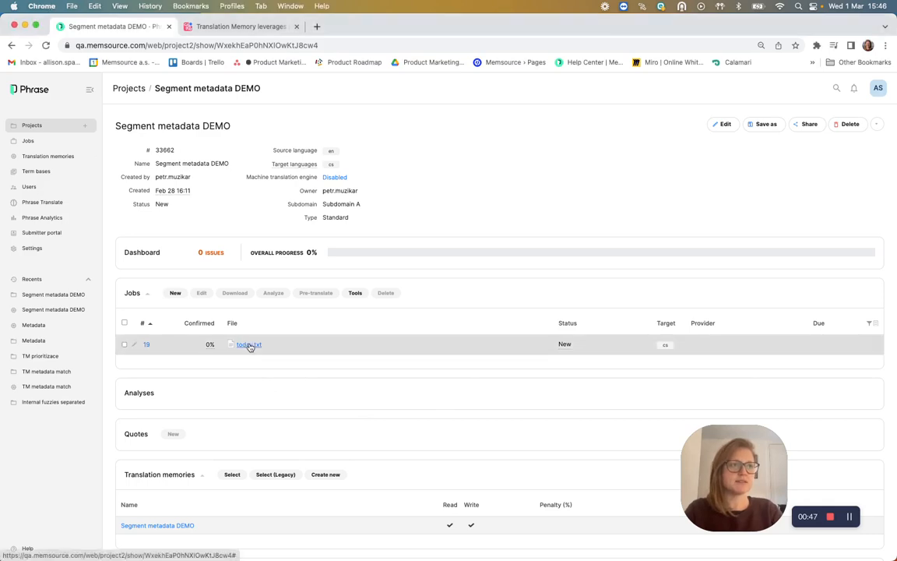
Open today.txt from the project's Jobs table in the translation editor
click(249, 344)
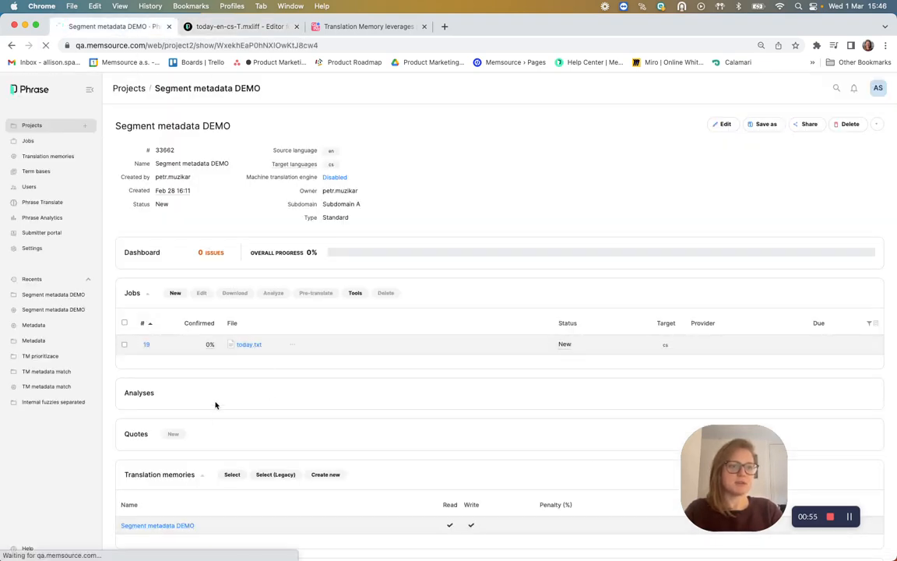
Open the Segment metadata DEMO translation memory to review its Subdomain A, B and C entries
click(158, 525)
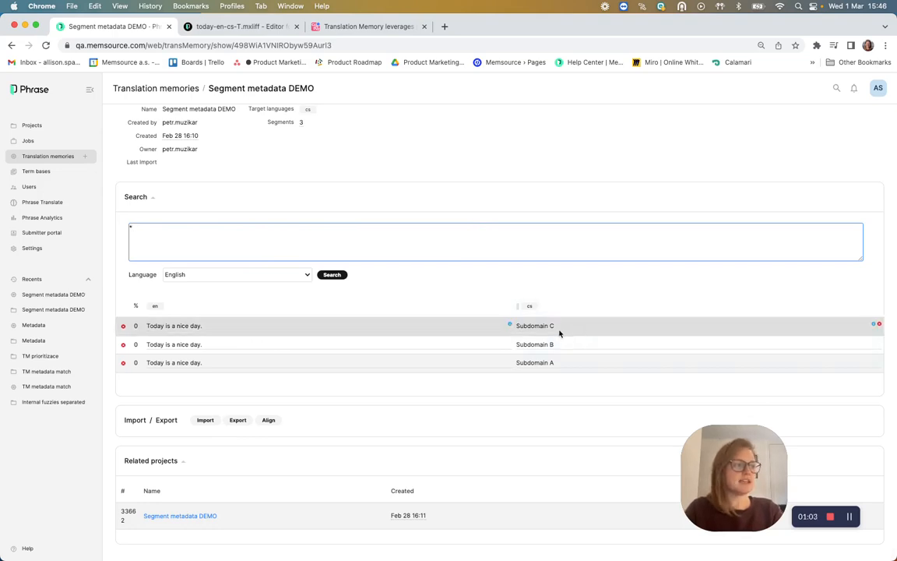
mouse_move(556, 325)
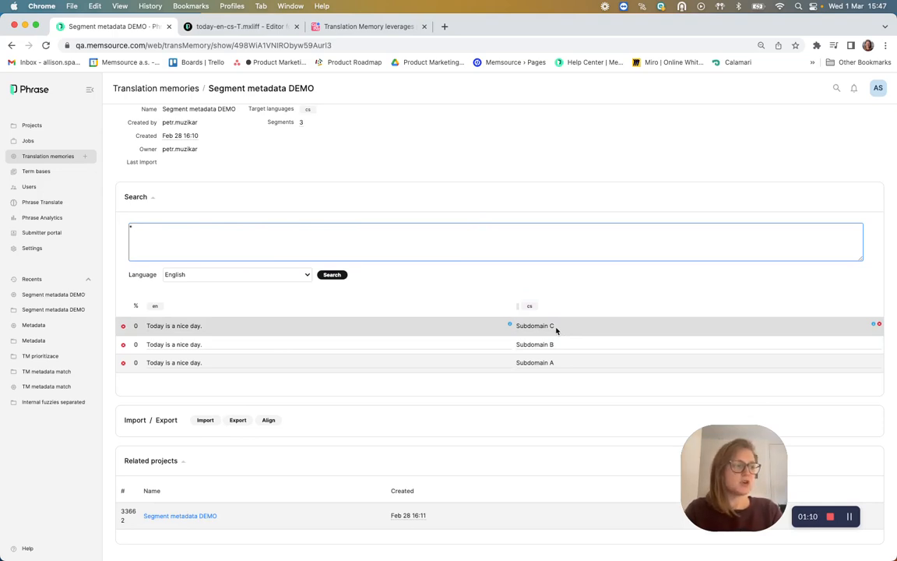
mouse_move(557, 363)
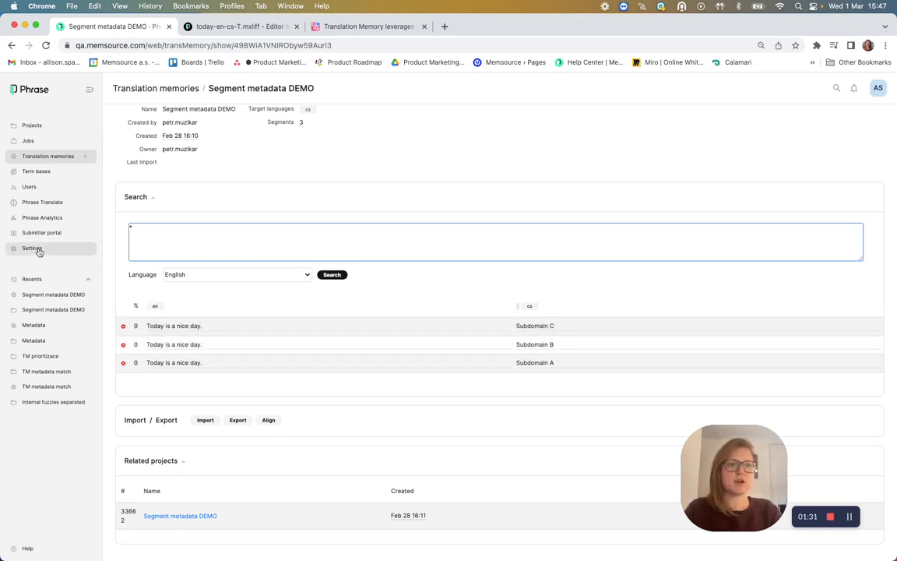
Go through the Settings sidebar back to the Segment metadata DEMO project page
click(53, 309)
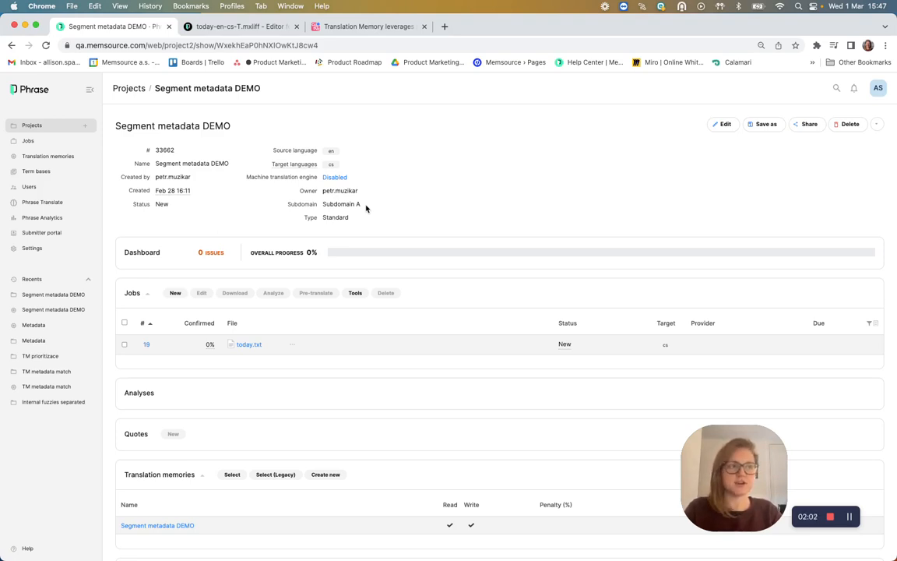
Pre-translate job 19 from translation memory and open its segment showing Subdomain C
click(124, 345)
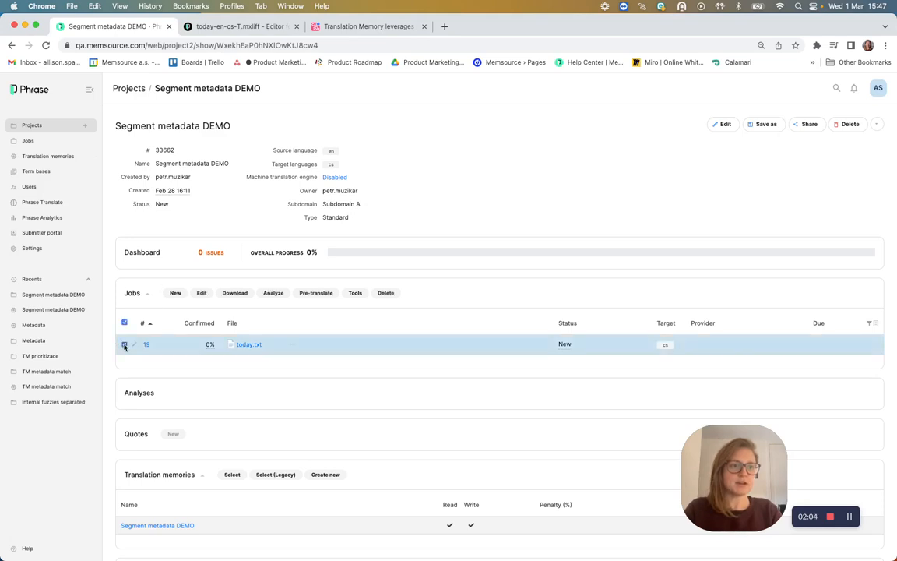
click(315, 293)
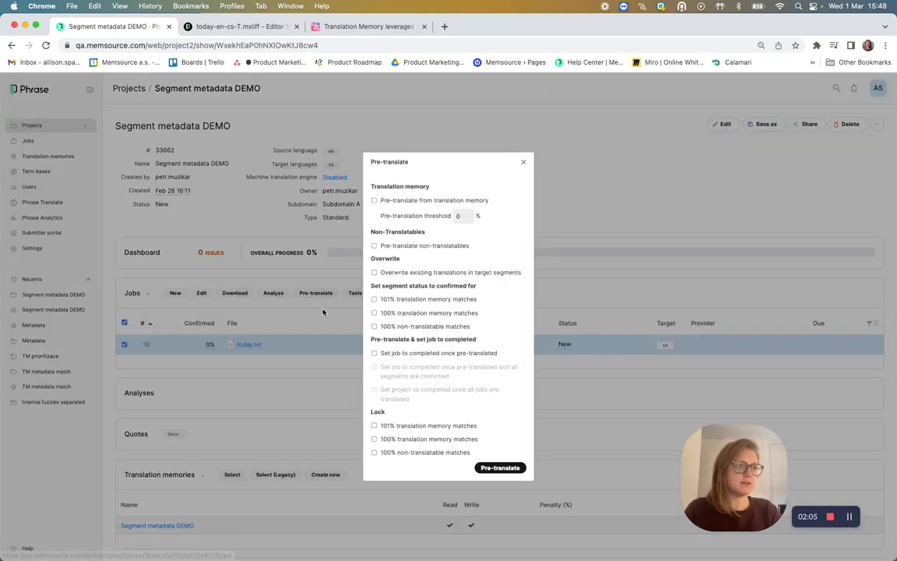
click(374, 200)
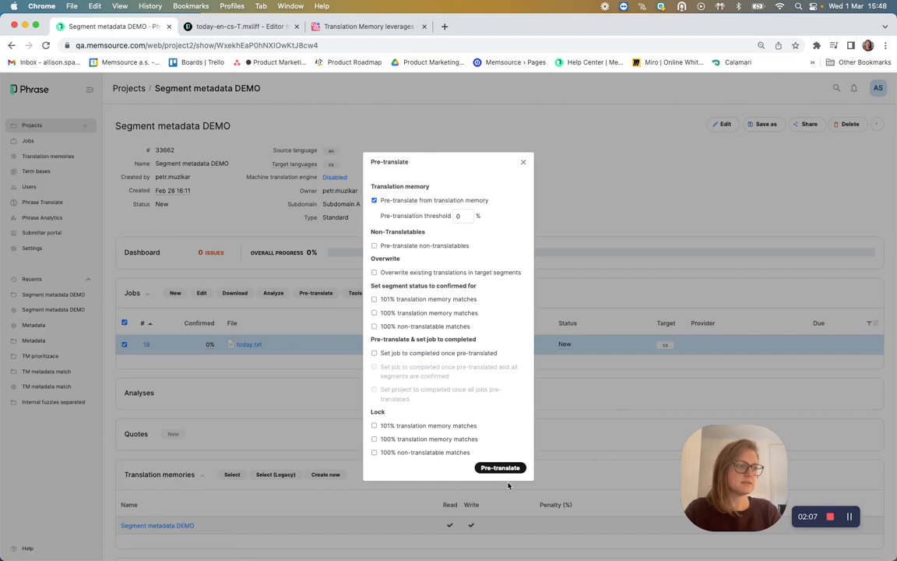
click(499, 468)
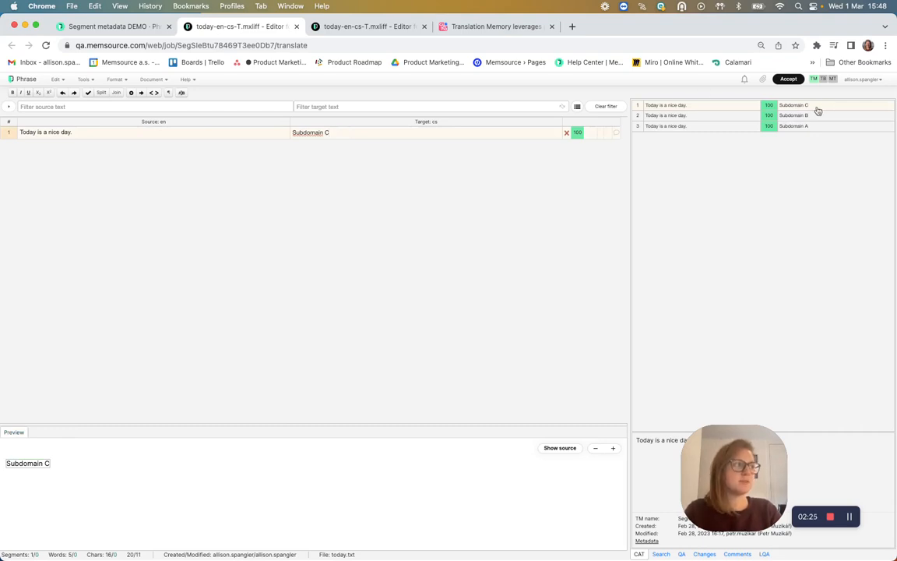
click(327, 132)
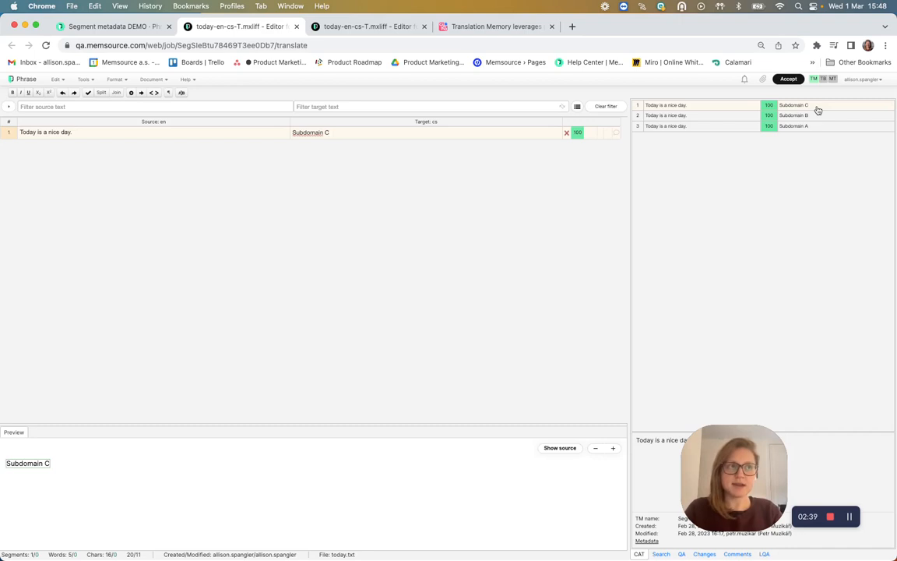
Inspect the Subdomain C, B and A 100% matches for the today.txt segment
click(328, 132)
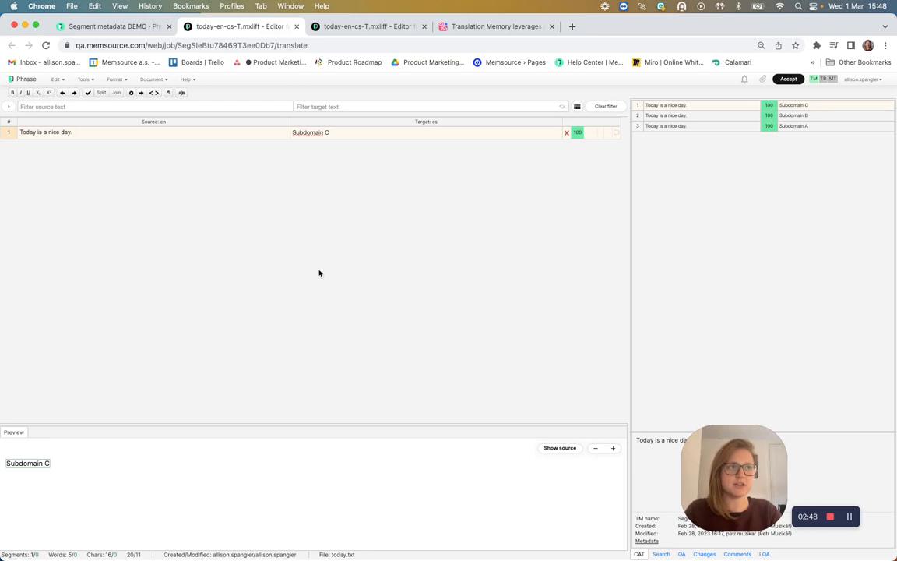
mouse_move(249, 189)
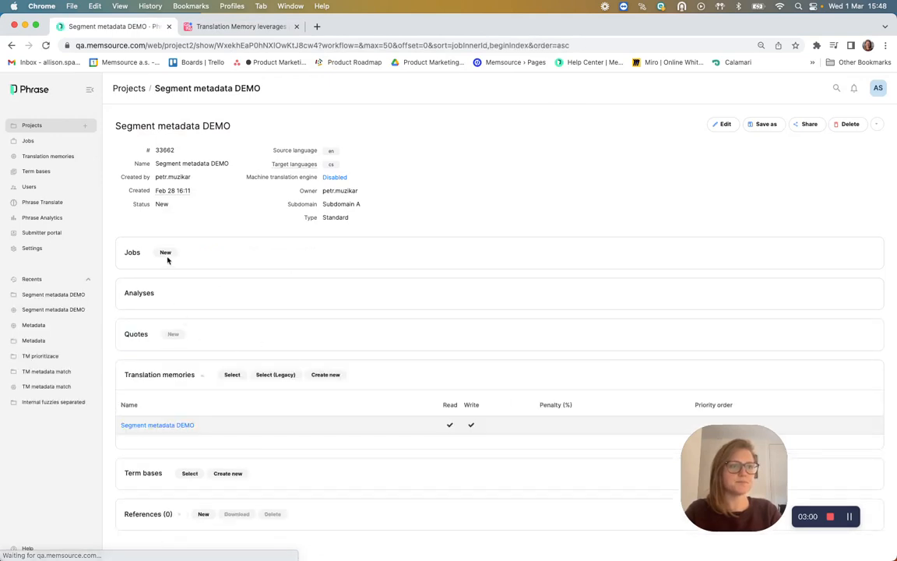
Start a new job with today.txt attached and scroll to the TM match prioritization settings
click(165, 252)
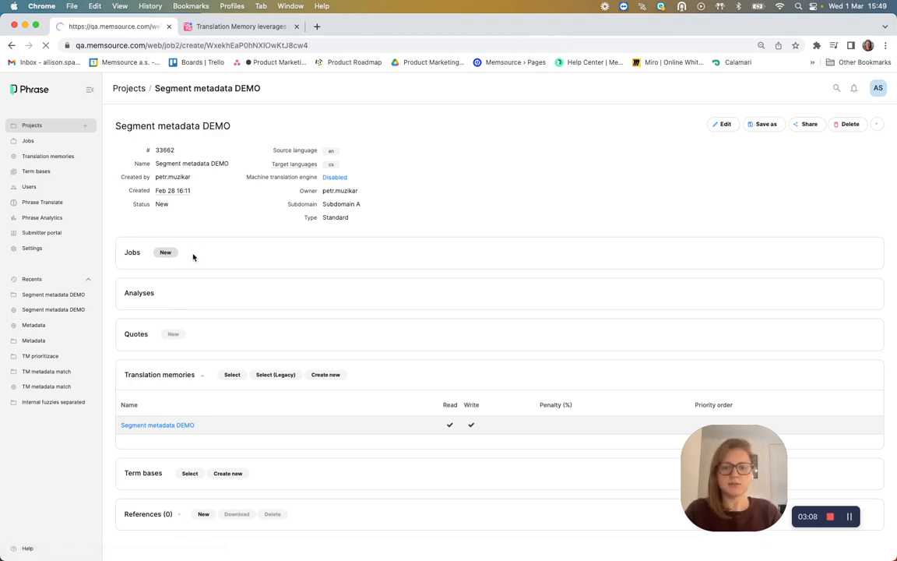
click(166, 252)
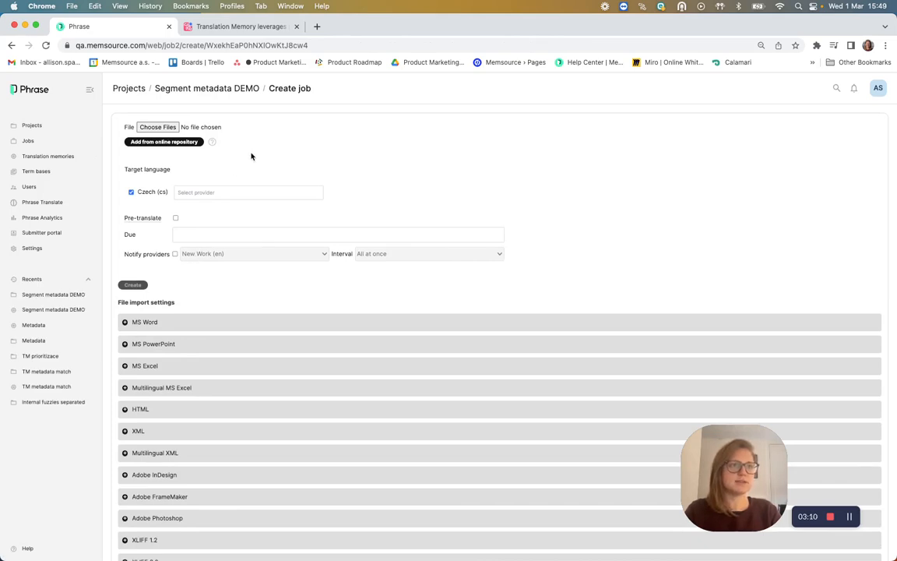
click(157, 127)
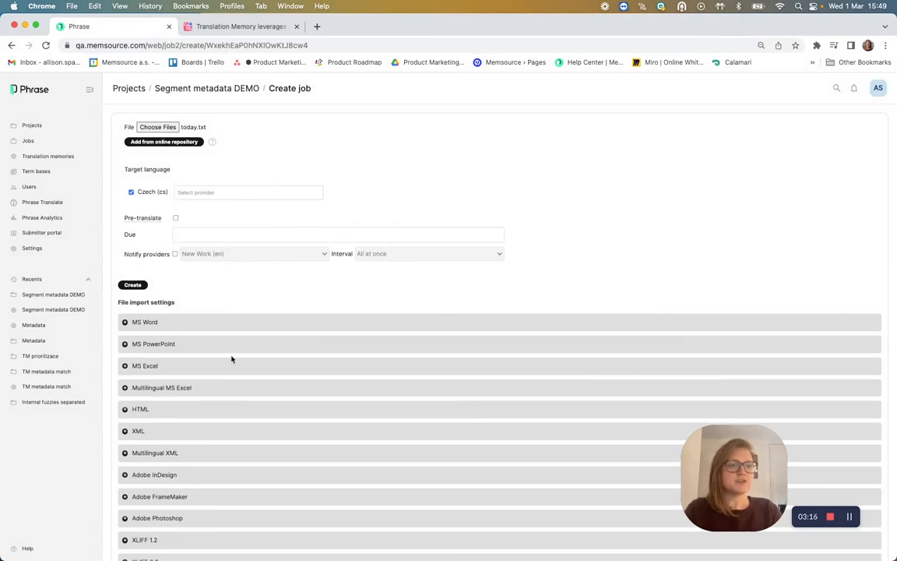
scroll(down, 3)
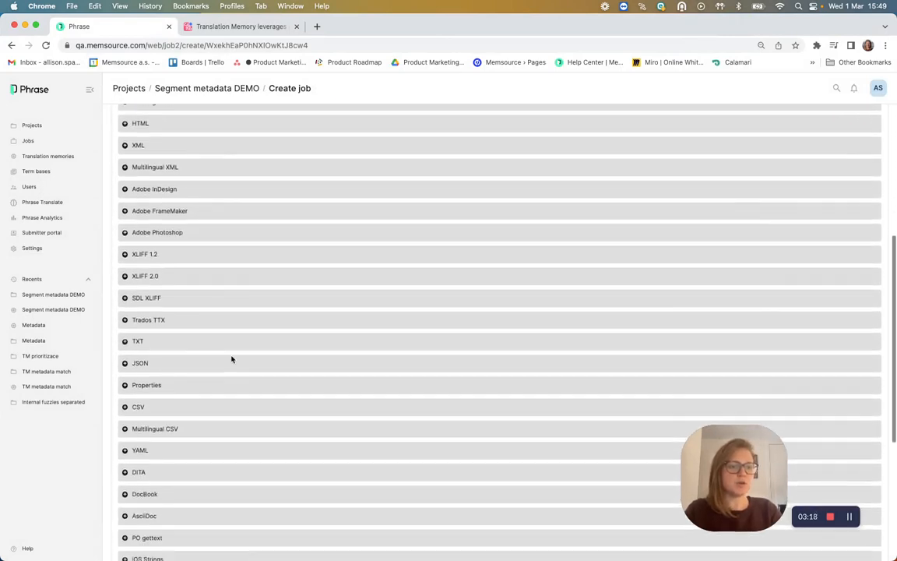
scroll(down, 3)
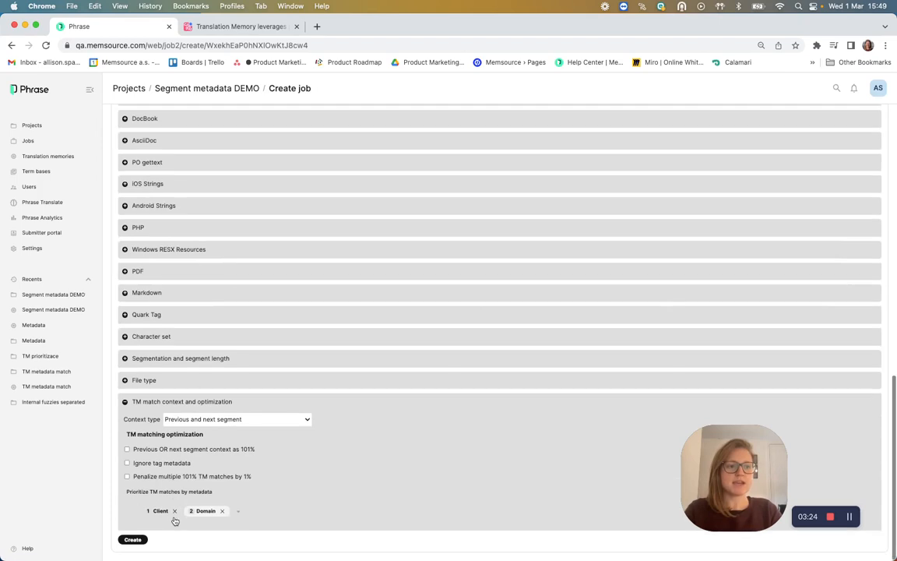
Replace Client and Domain priorities with Subdomain only, then create the job
click(164, 510)
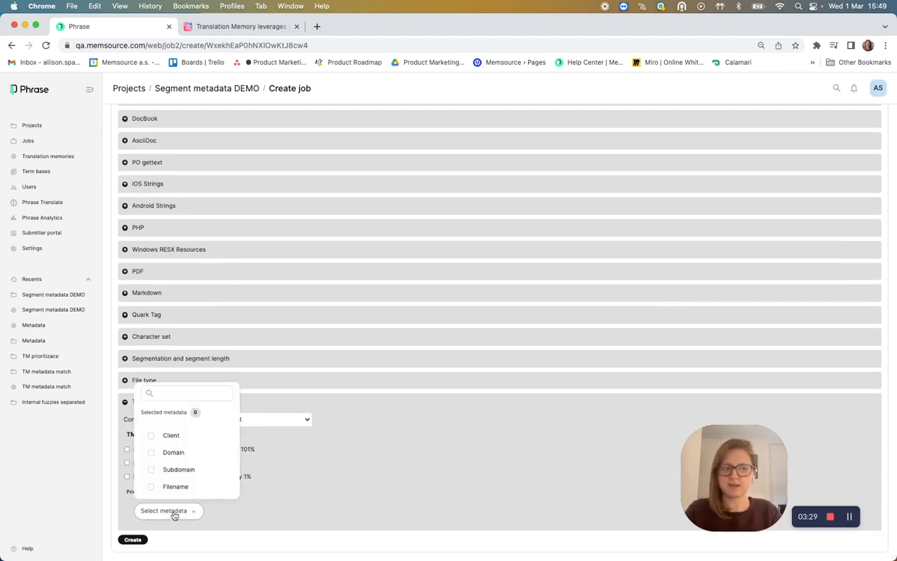
mouse_move(178, 469)
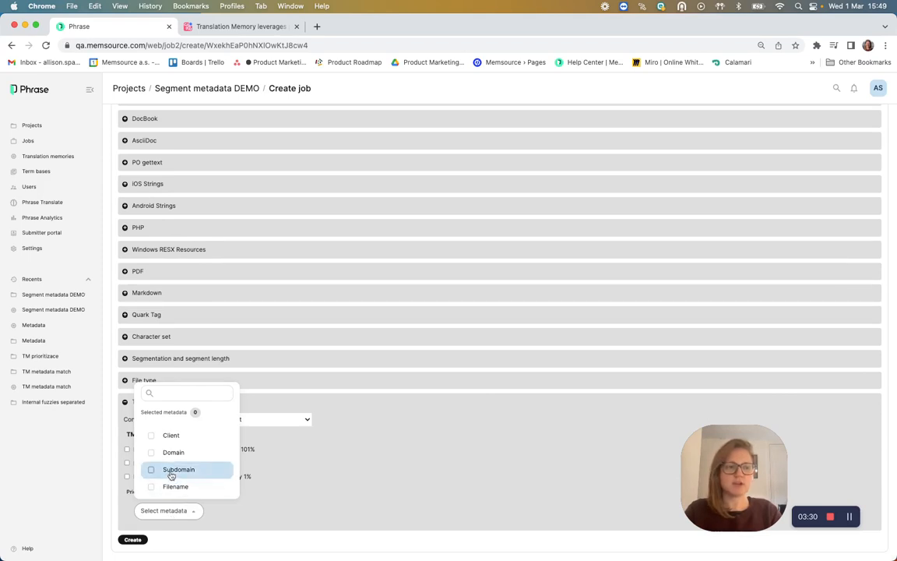
click(151, 469)
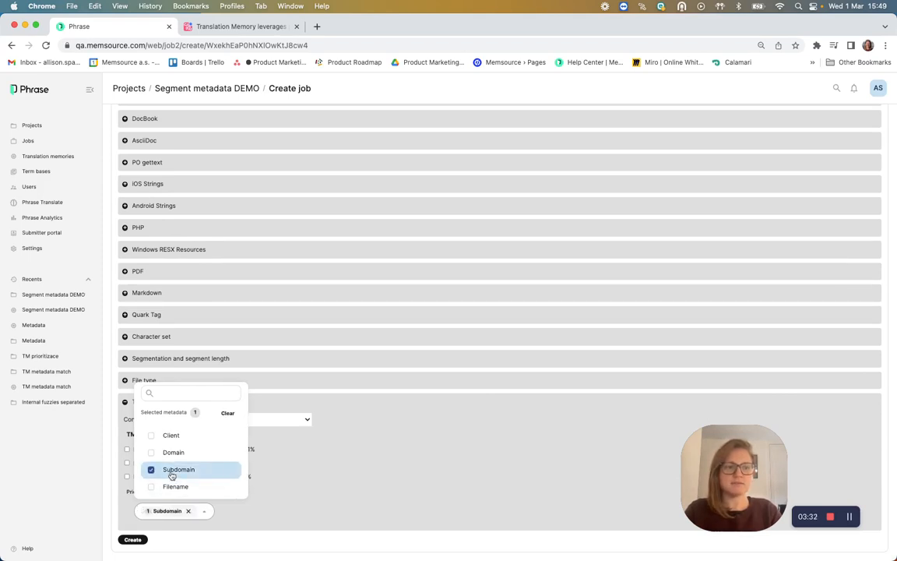
mouse_move(208, 475)
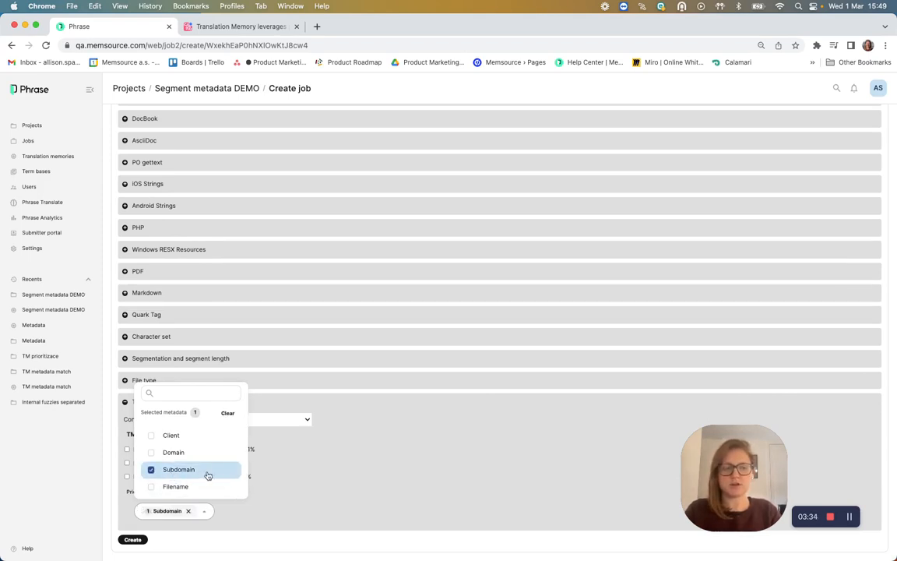
click(152, 486)
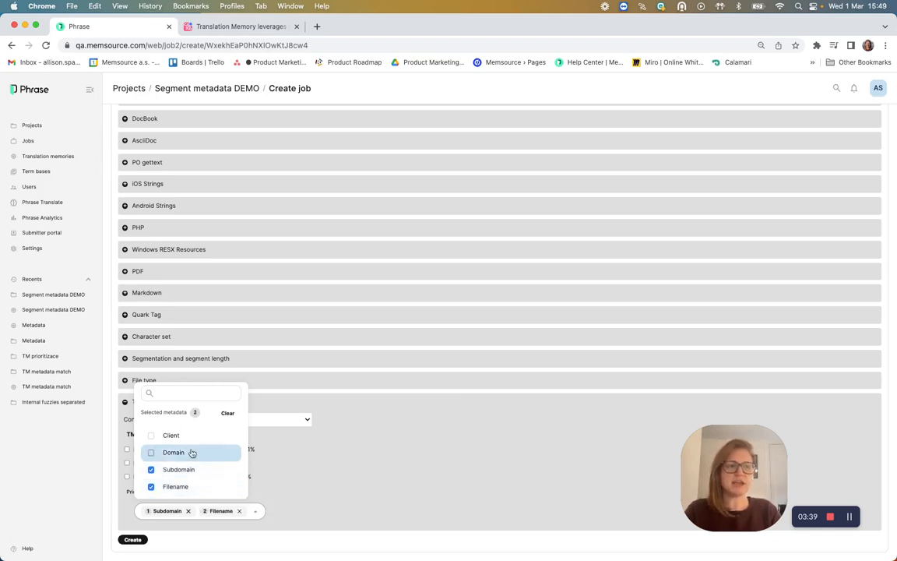
click(151, 453)
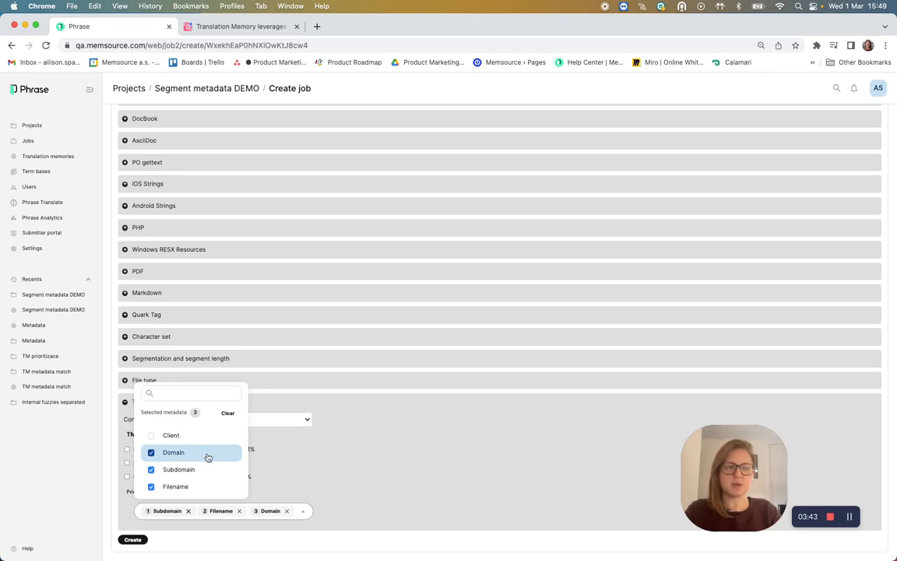
mouse_move(207, 470)
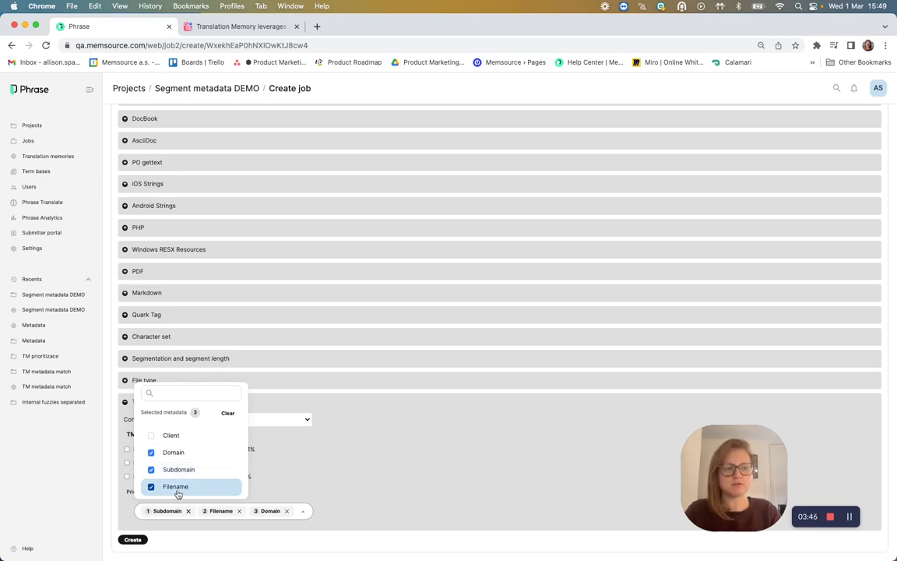
click(173, 452)
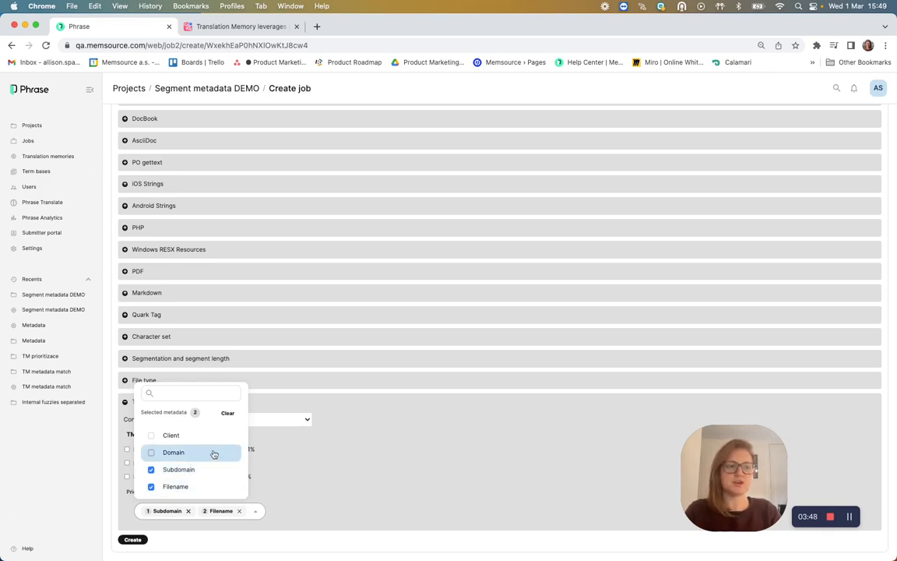
click(151, 486)
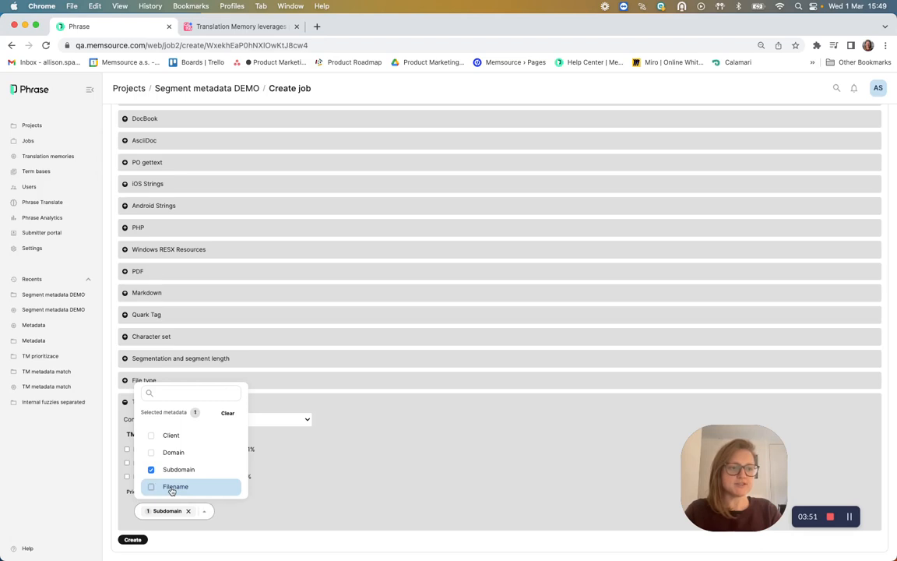
mouse_move(186, 469)
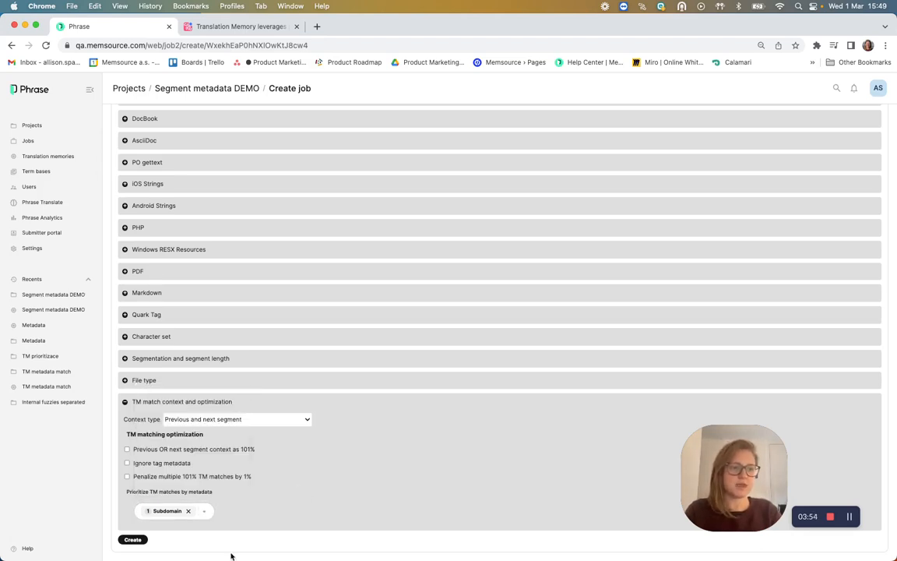
click(133, 539)
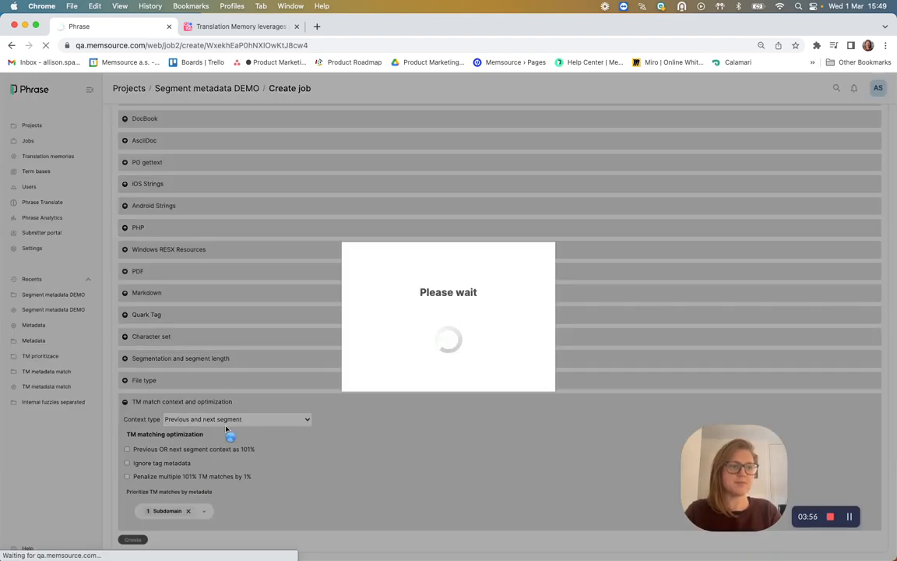
Run 'Pre-translate where empty' on the new job 20
click(132, 539)
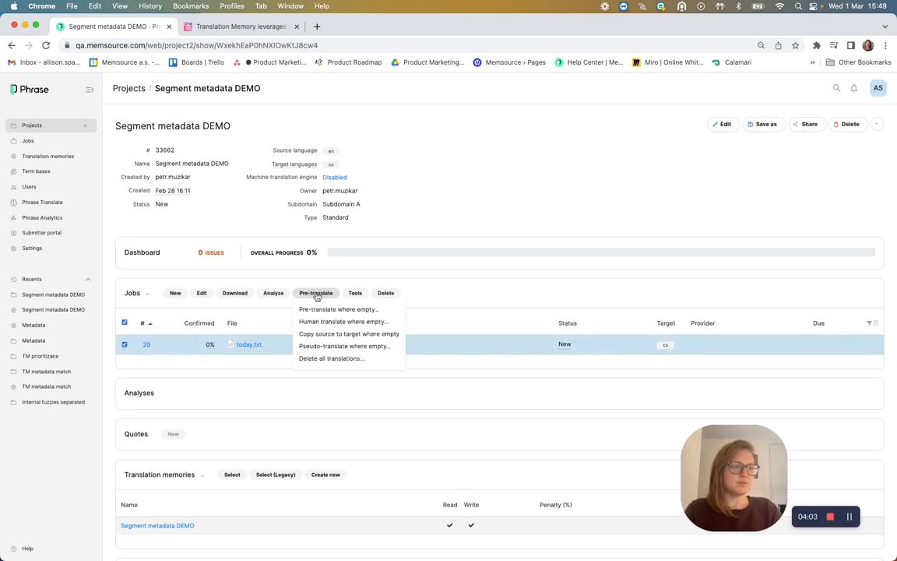
click(338, 309)
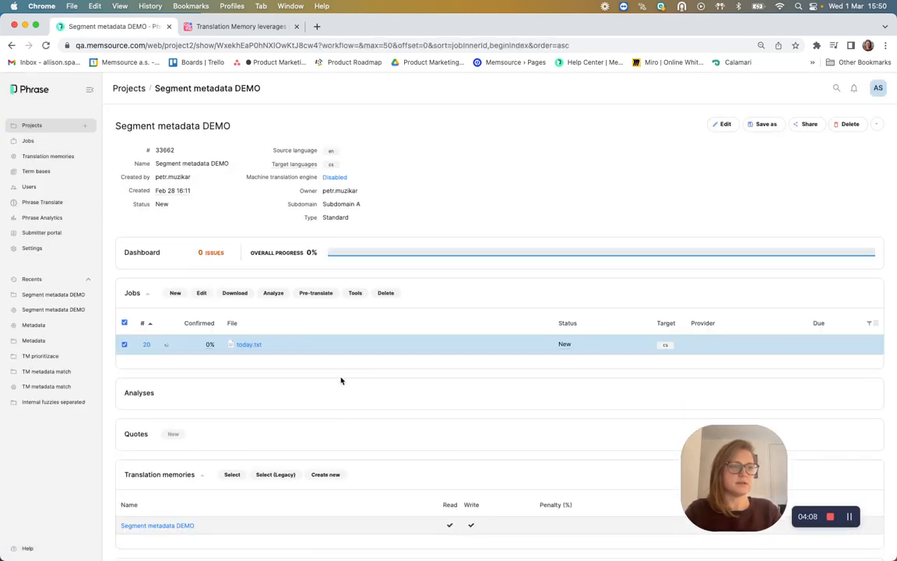
mouse_move(244, 367)
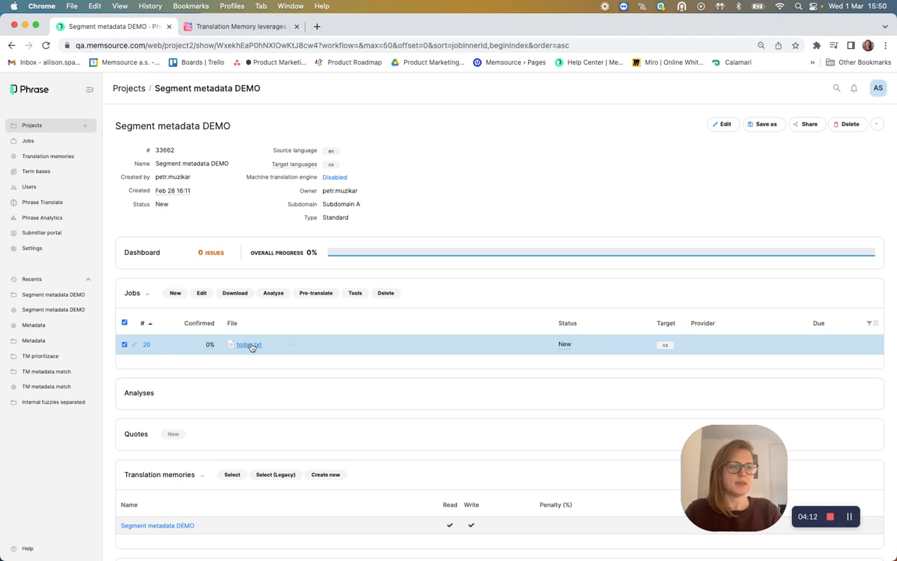
Open today.txt in the editor and check its segment holds the Subdomain A translation
click(249, 345)
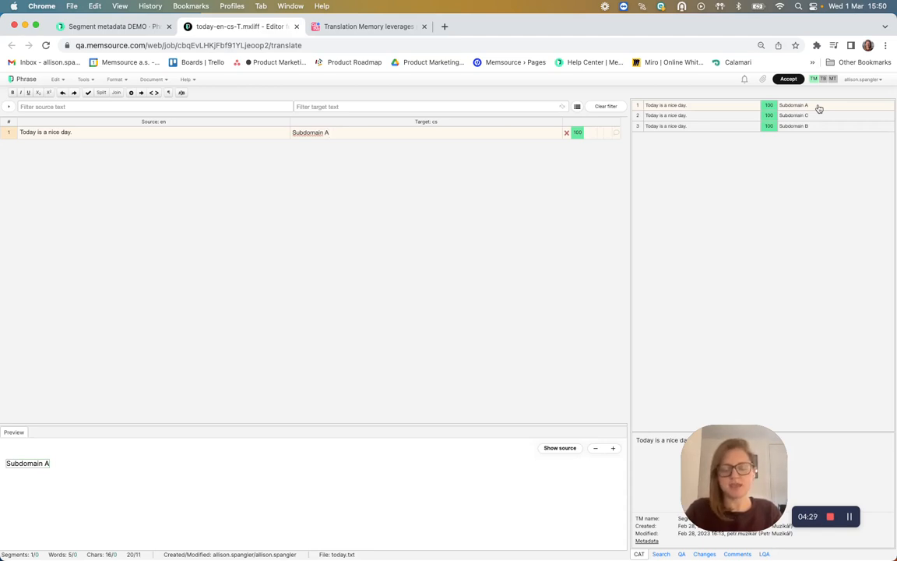
click(327, 133)
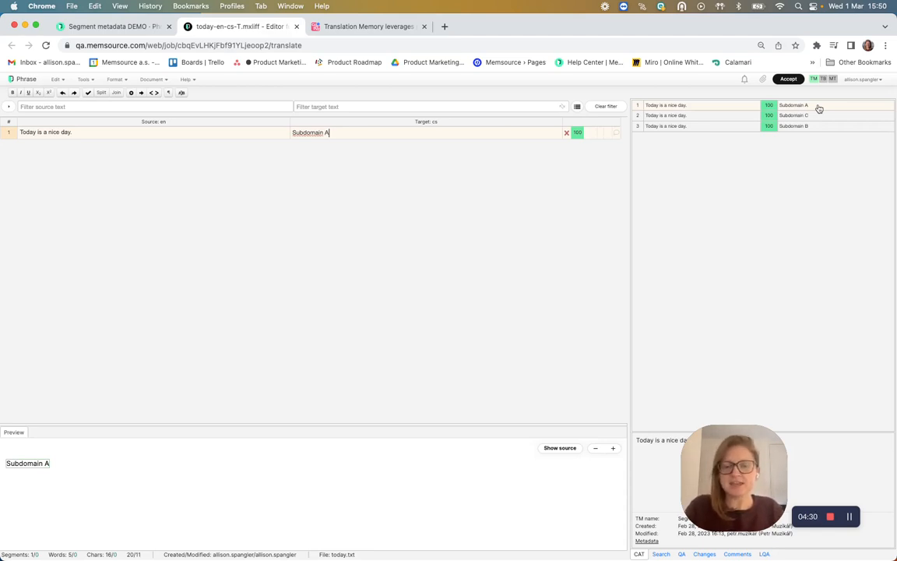
mouse_move(347, 144)
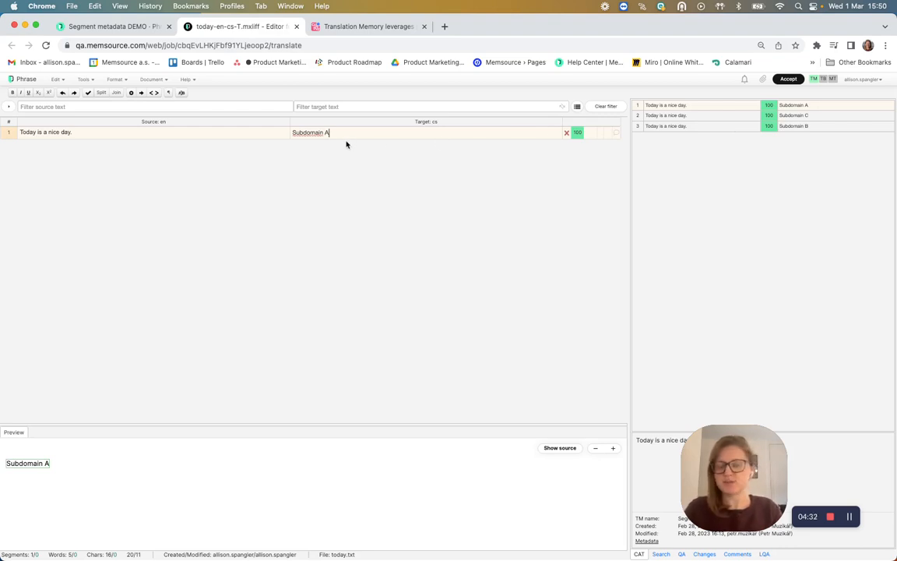